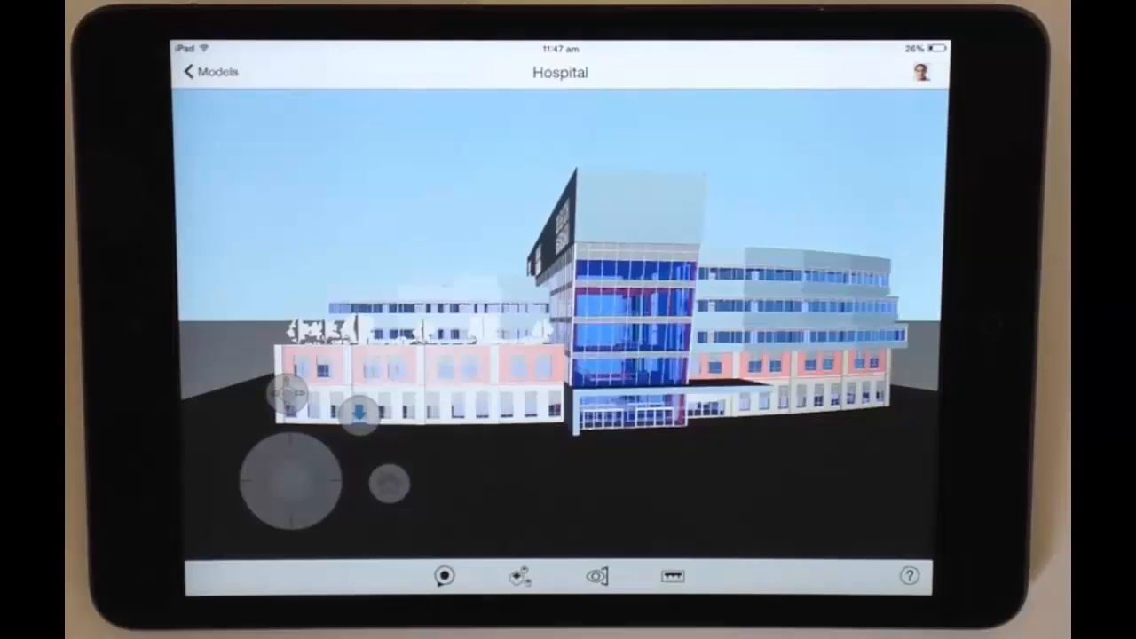
- Turn off 'Show grid lines in model view' in Settings, keeping map grid lines on
left_click(921, 73)
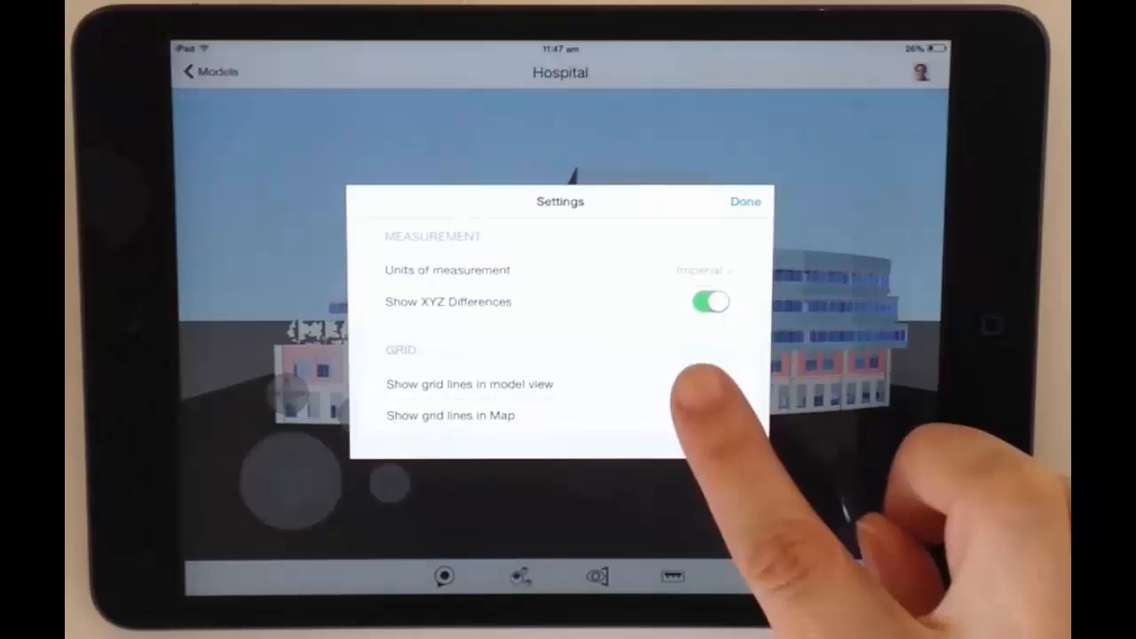
left_click(708, 415)
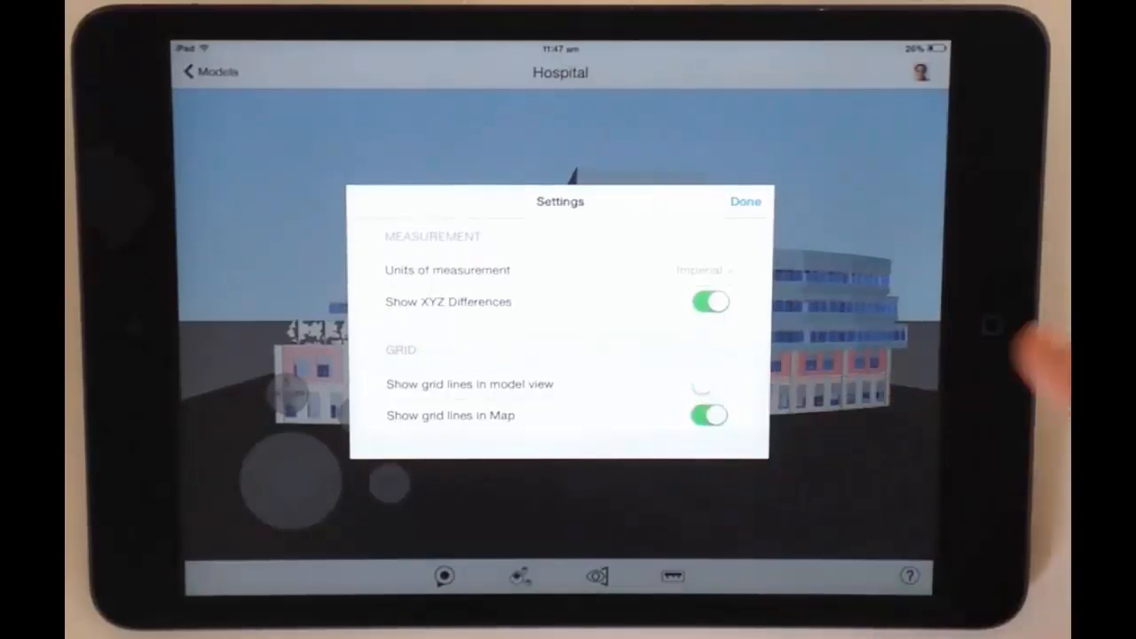
left_click(744, 201)
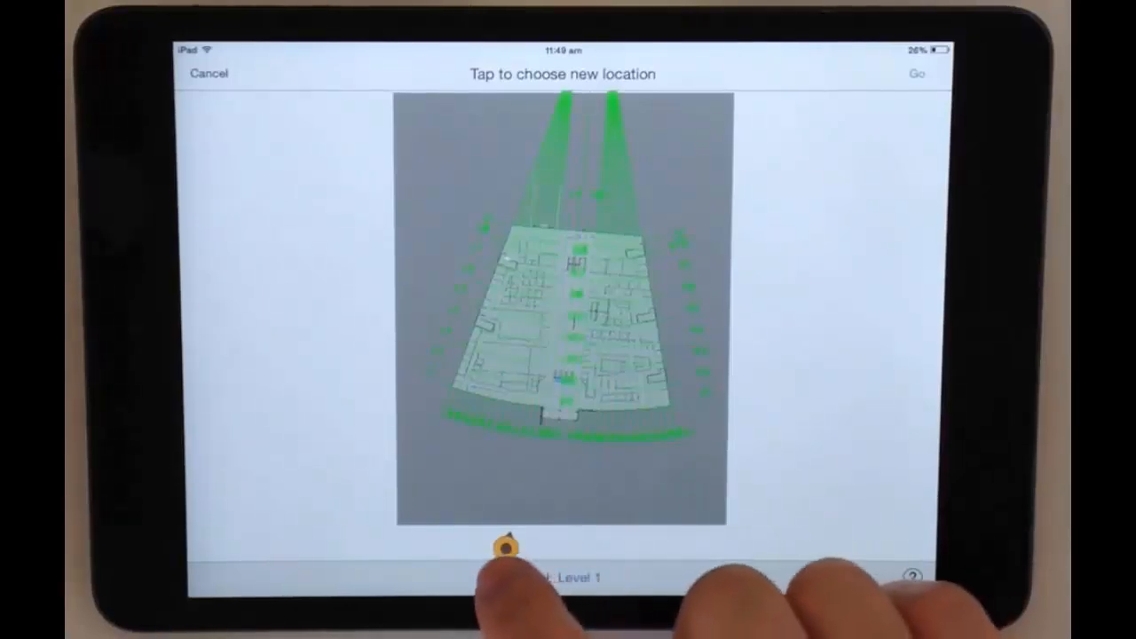
- Drop the location marker at the centre of the Level 1 floor plan
left_click(564, 320)
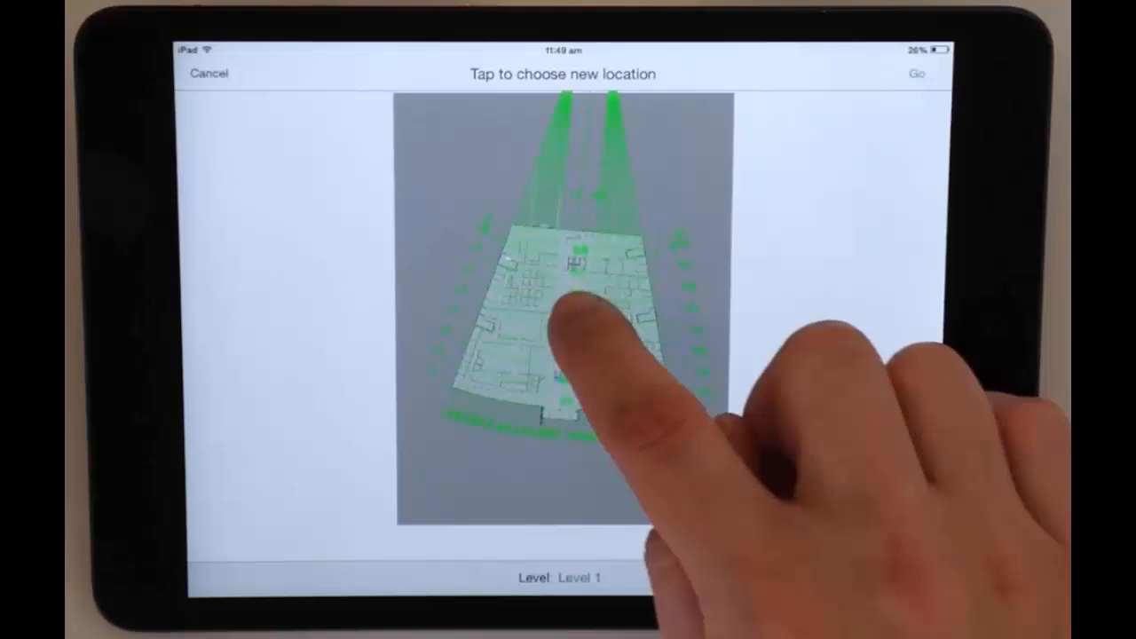
left_click(568, 319)
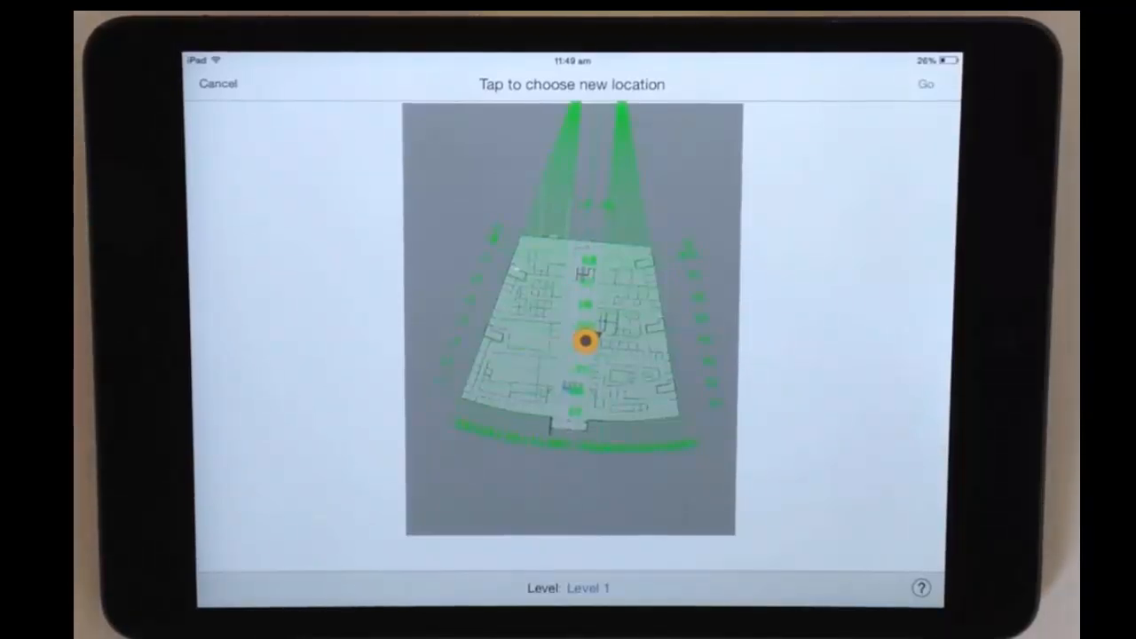
left_click(586, 346)
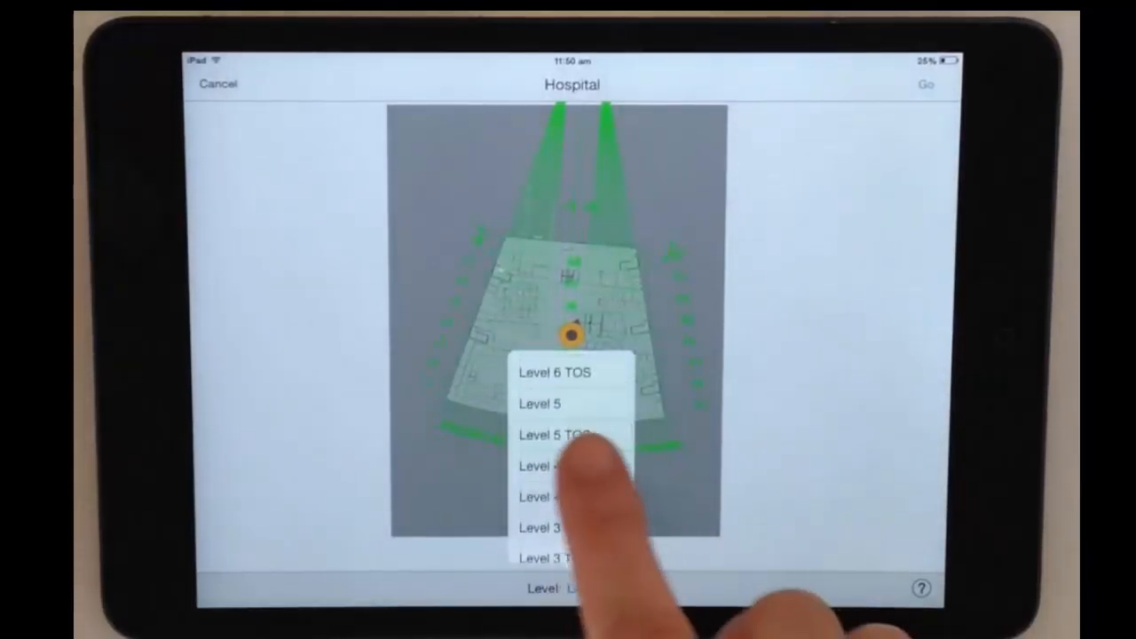
- Pick Level 4 and jump to the spiral staircase location
left_click(542, 466)
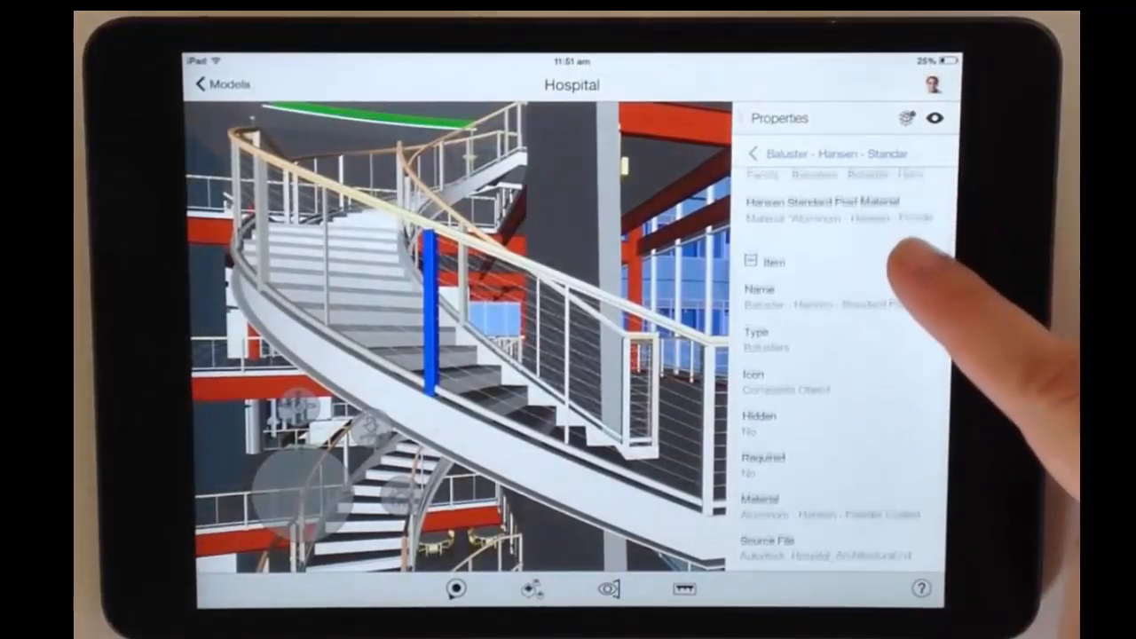
- Scroll through the baluster's material and source file properties, then close the panel
scroll("down", 3)
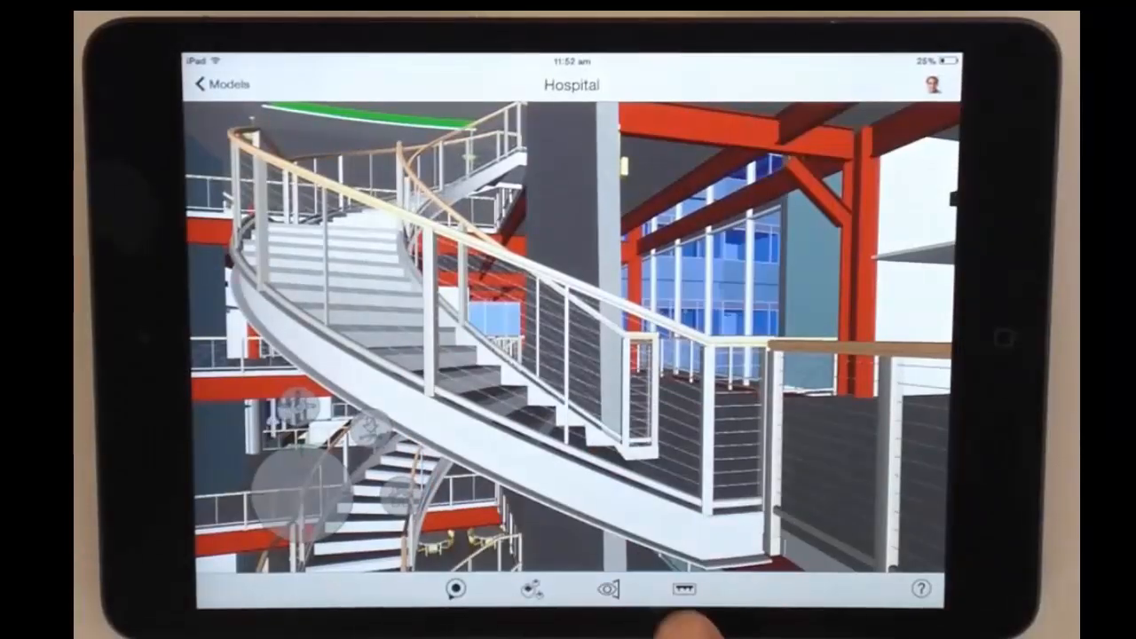
- Measure from a stair tread up to the handrail, reading 2 ft 11 in
left_click(681, 589)
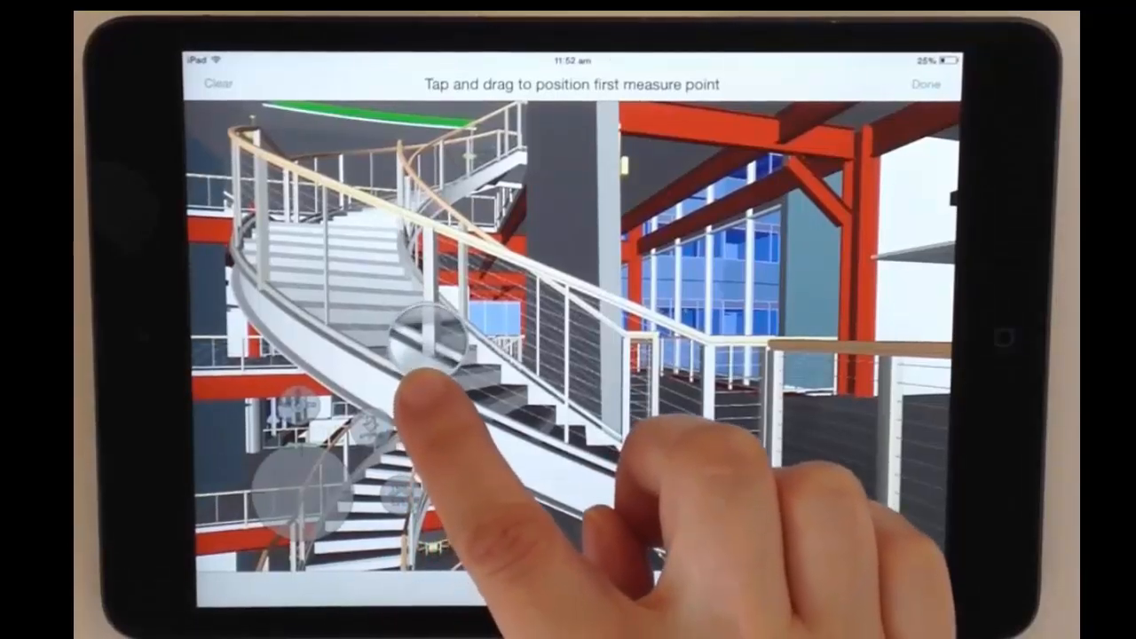
left_click_drag(418, 355, 426, 182)
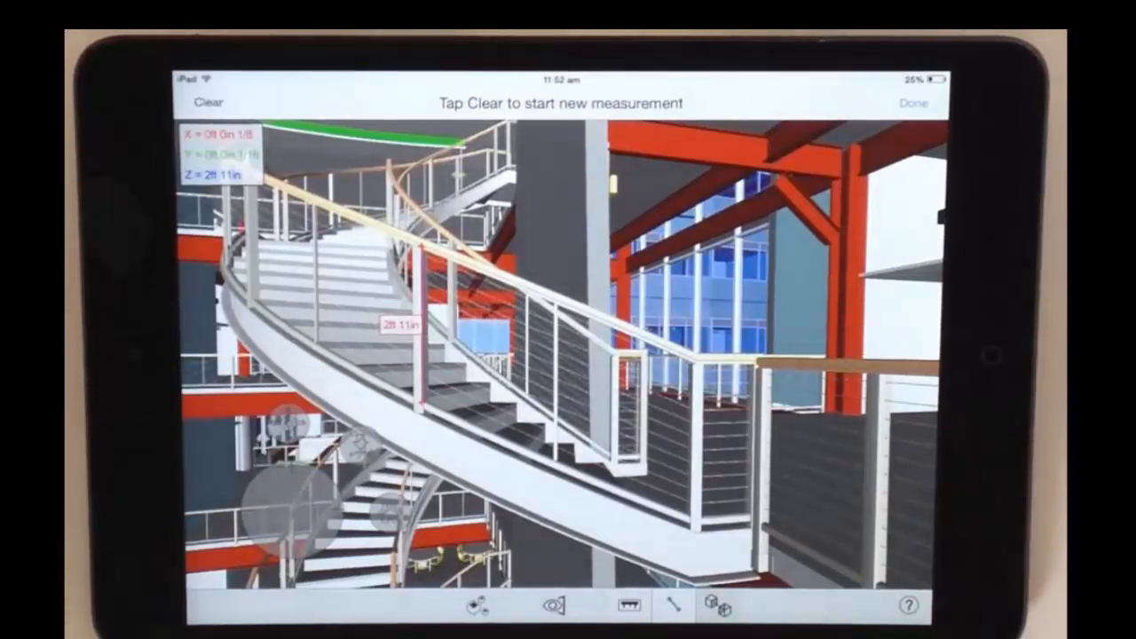
left_click(913, 101)
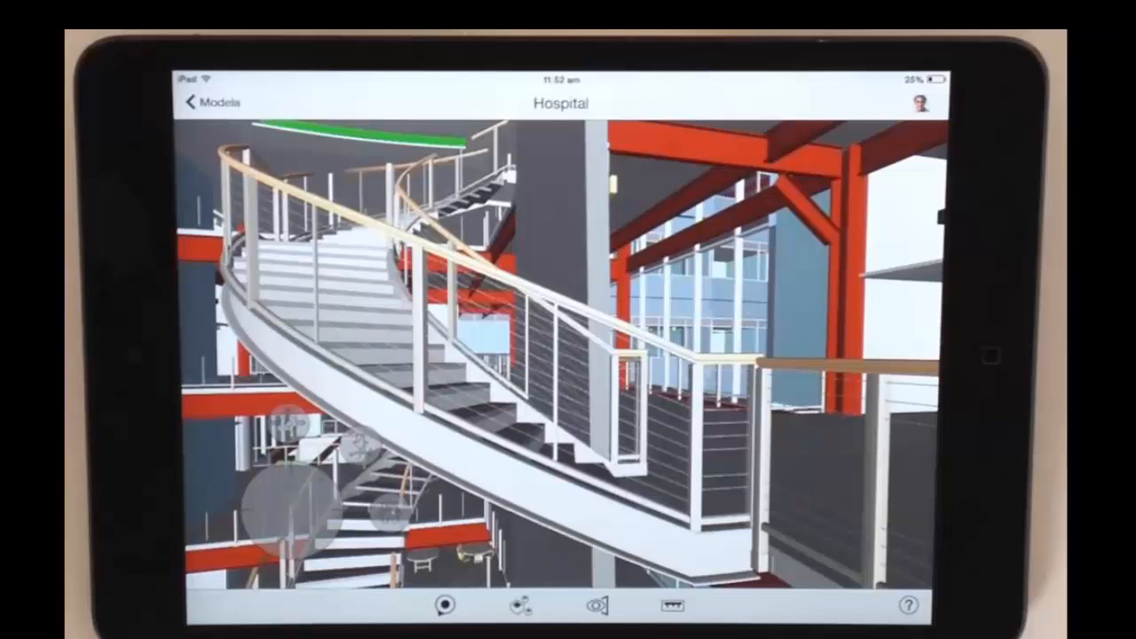